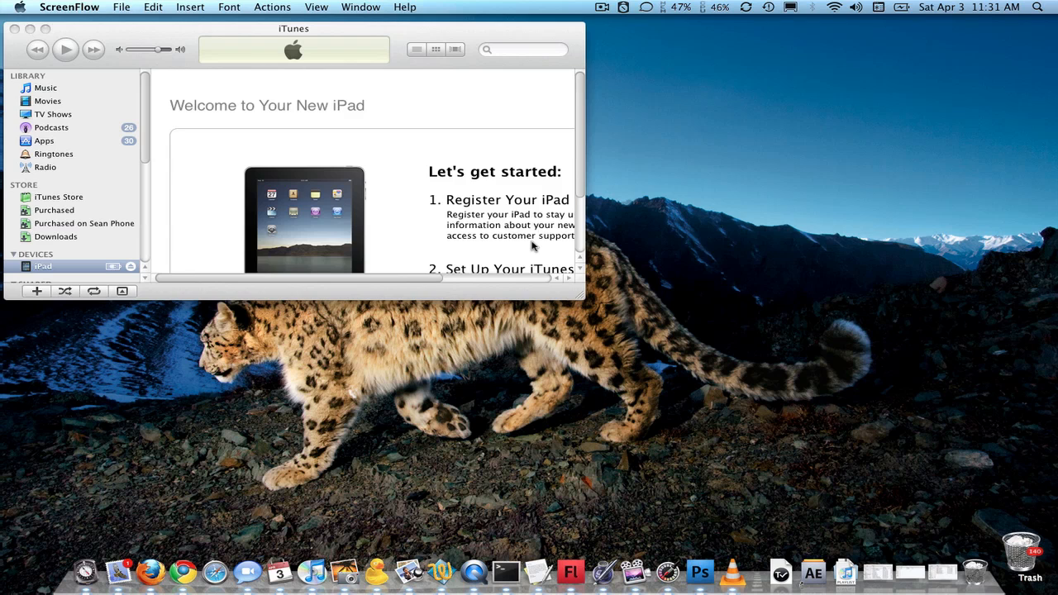
pyautogui.moveTo(562, 277)
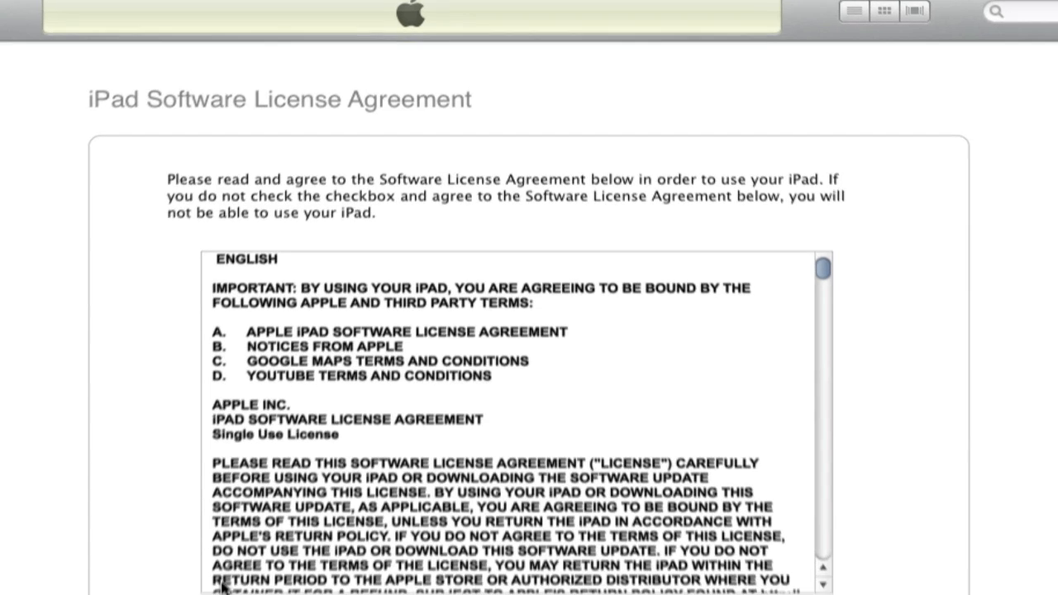
# Accept the iPad software license agreement and continue to the MobileMe offer.
pyautogui.scroll(-3)
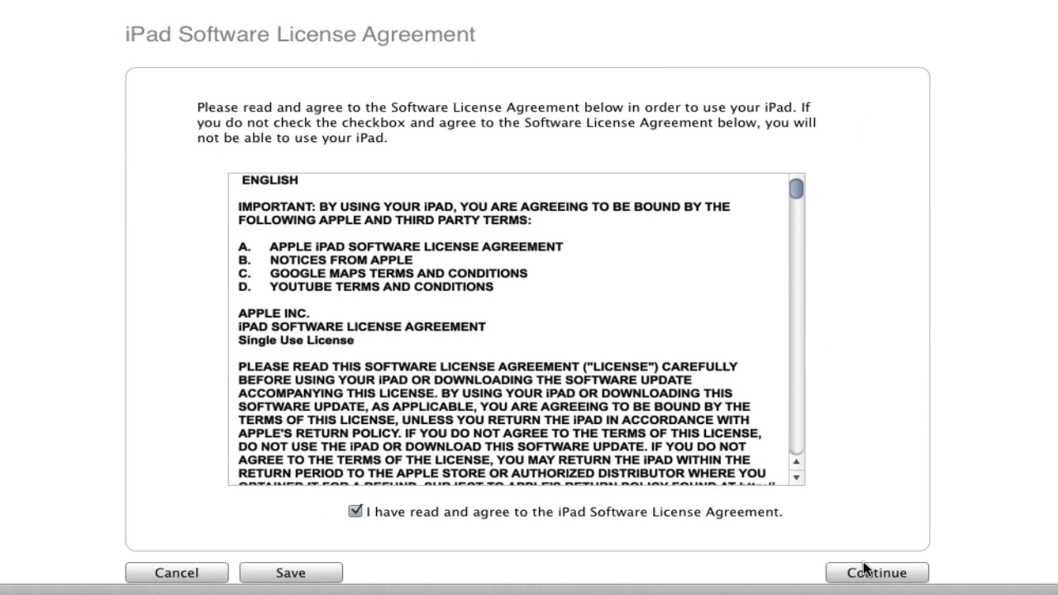
pyautogui.click(875, 572)
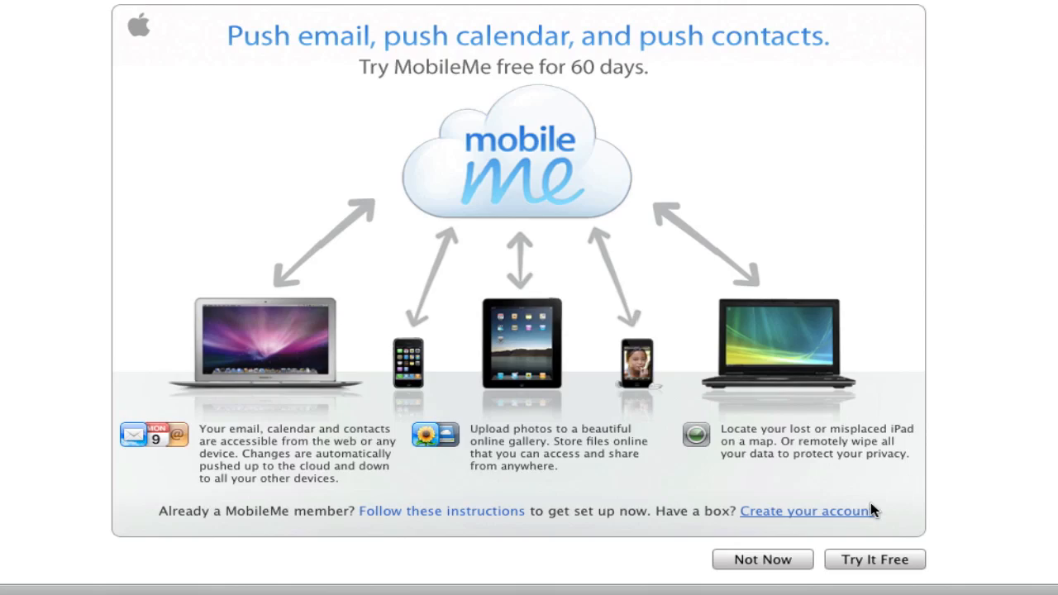
# Decline the MobileMe trial and set up as a new iPad named 'Seans Pad'.
pyautogui.click(760, 558)
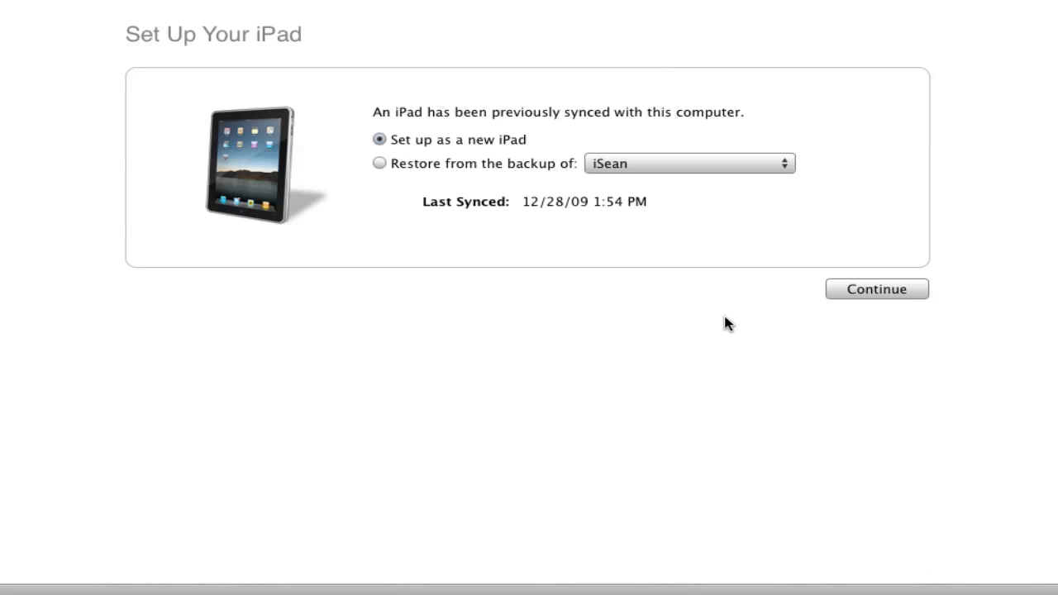
pyautogui.click(876, 287)
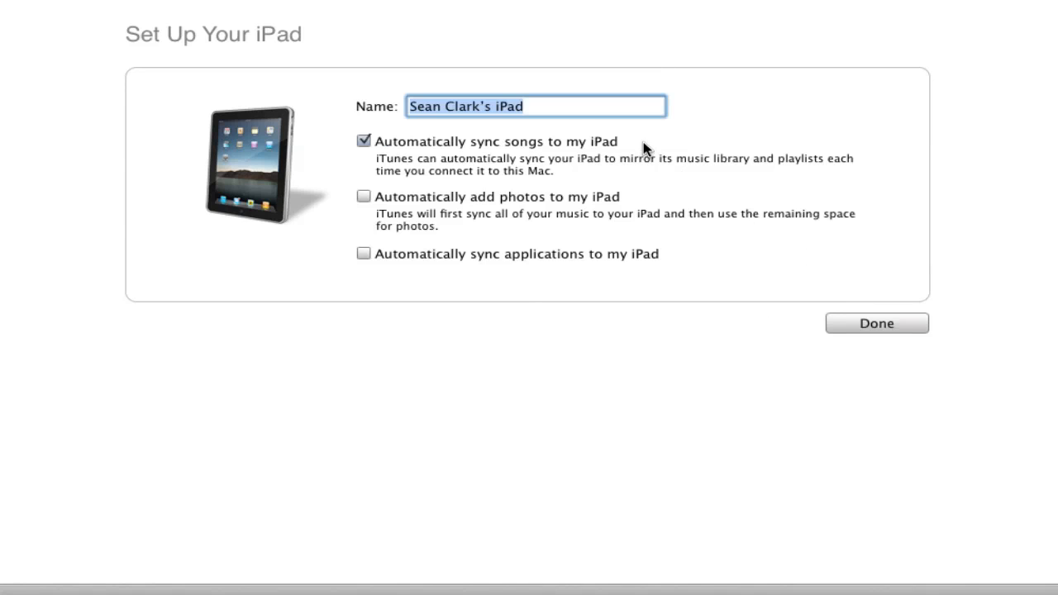
pyautogui.write('Seans')
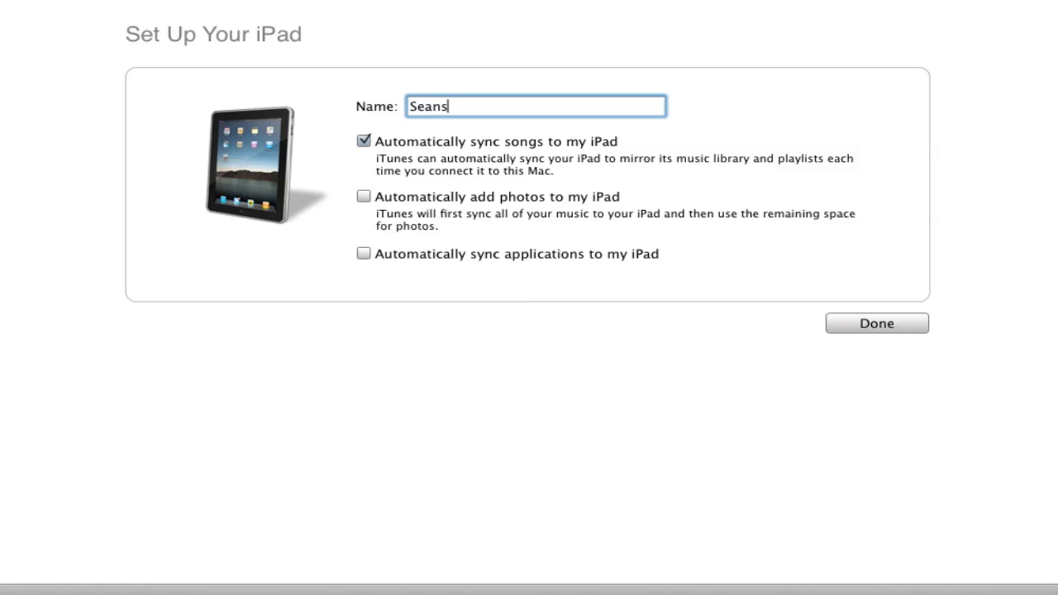
pyautogui.write('Pad')
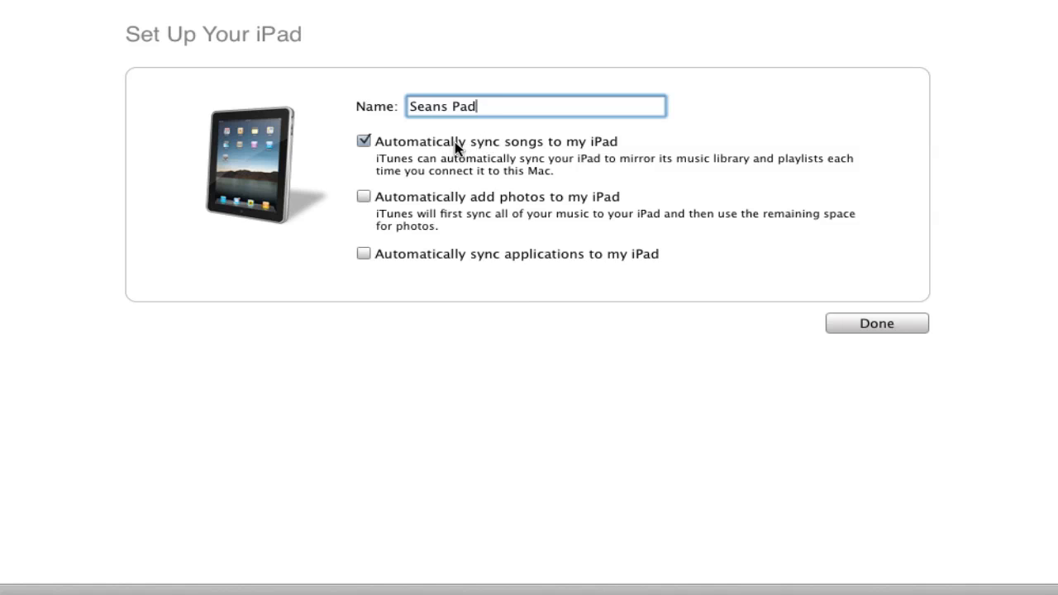
# Turn off automatic song syncing, turn on photo syncing, and finish setup.
pyautogui.click(363, 142)
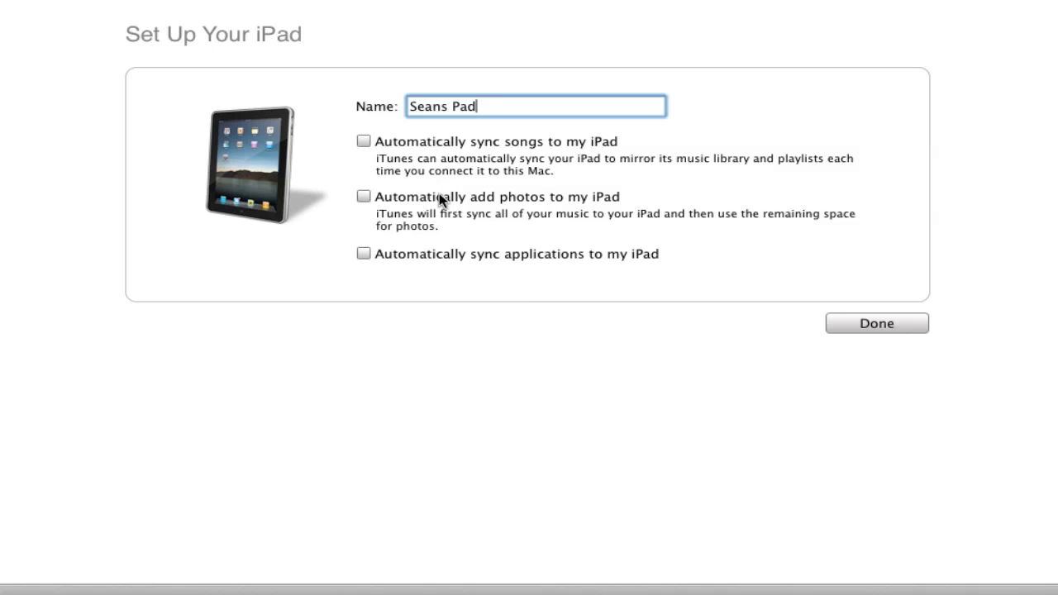
pyautogui.click(364, 195)
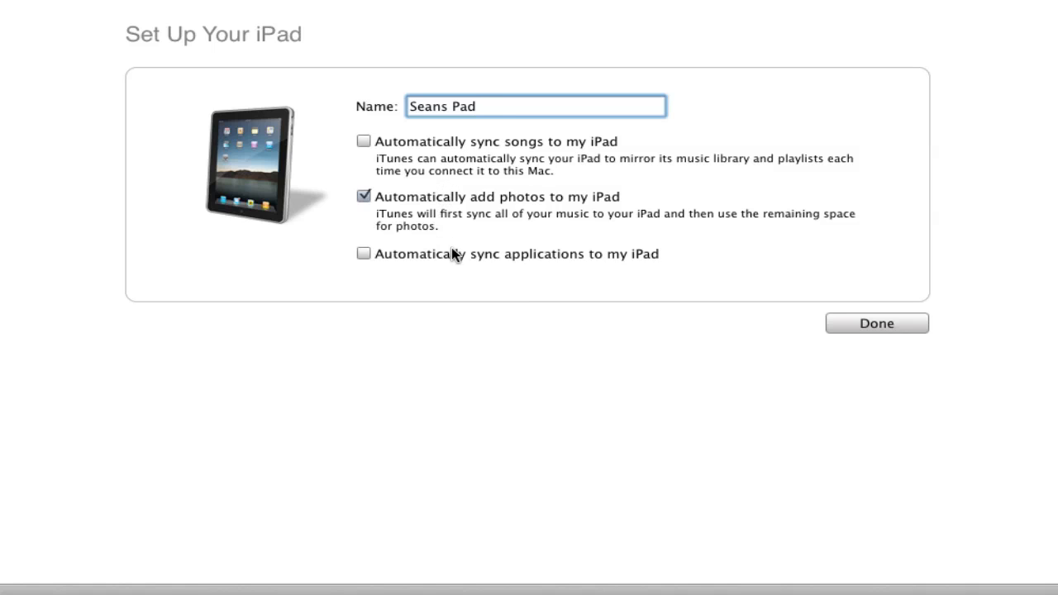
pyautogui.moveTo(454, 258)
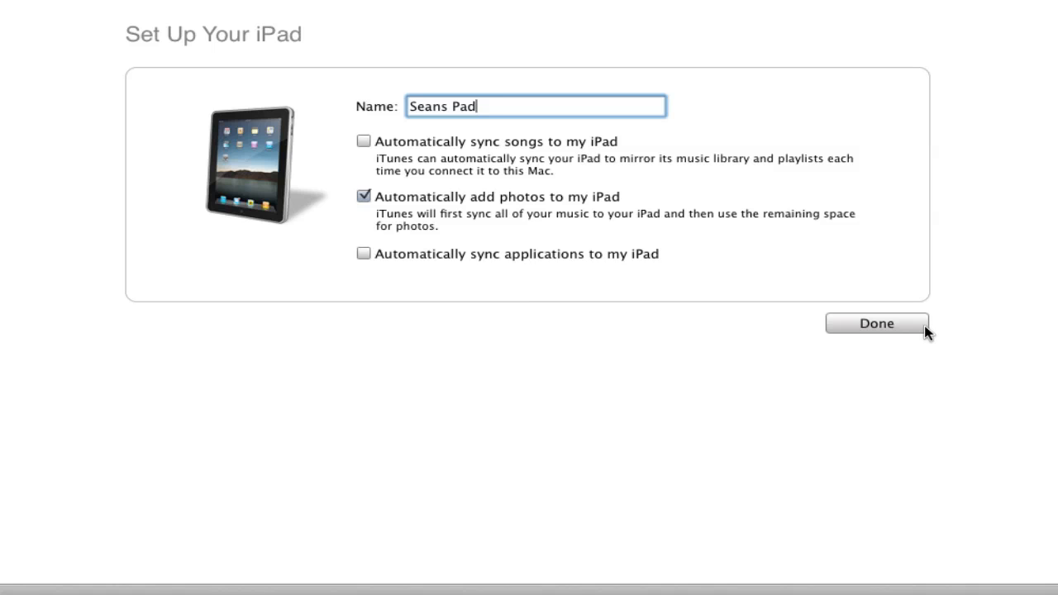
pyautogui.moveTo(901, 334)
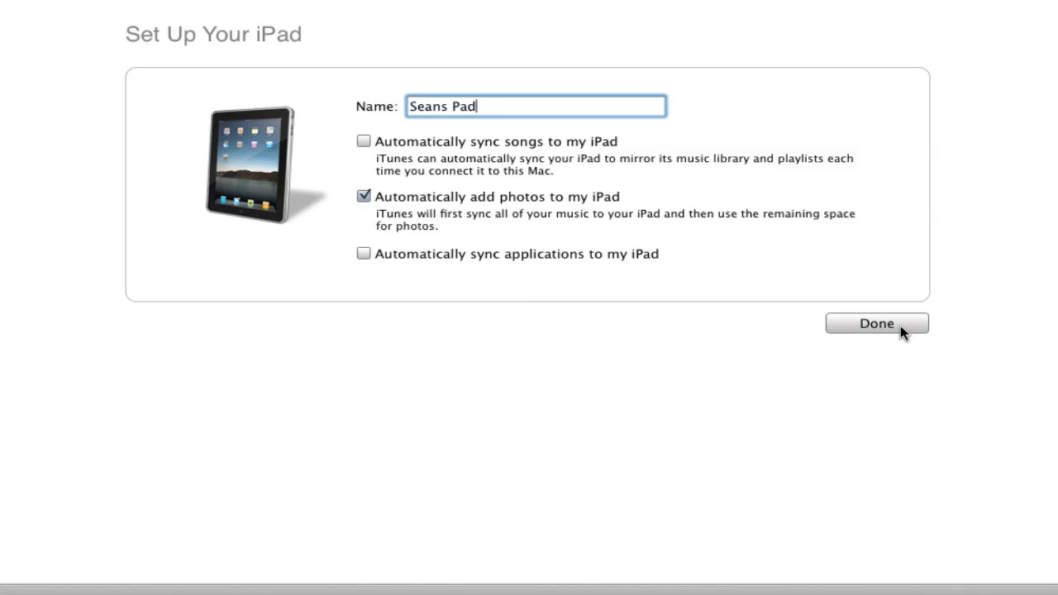
pyautogui.click(876, 322)
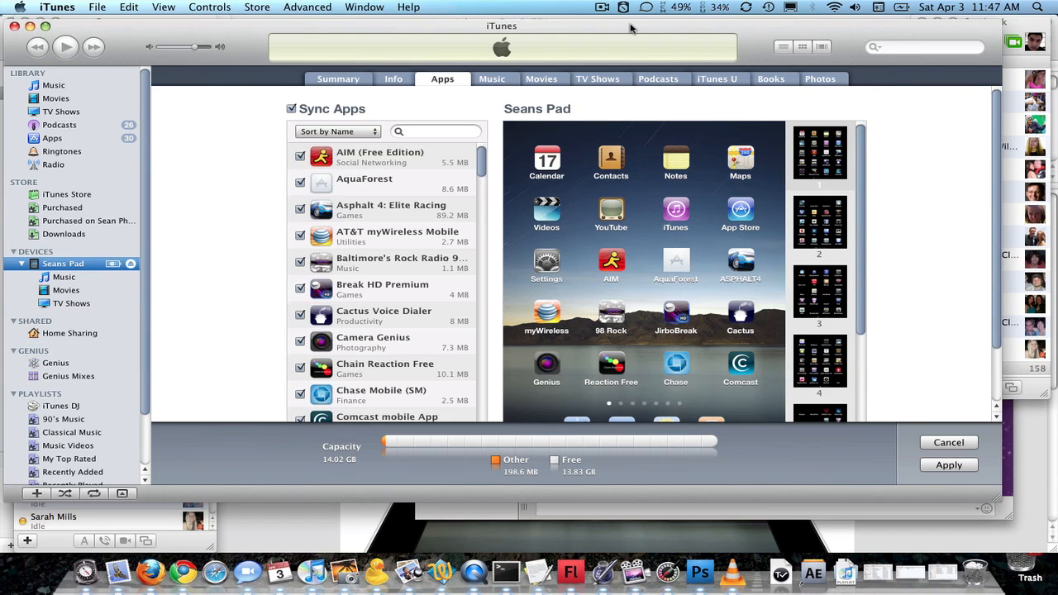
pyautogui.moveTo(807, 76)
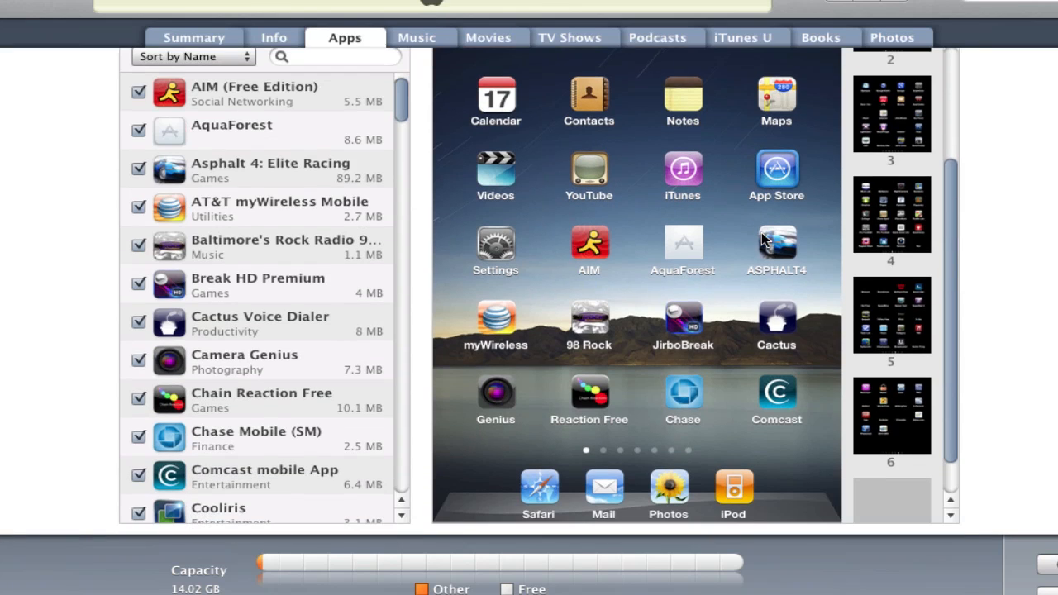
# Review Seans Pad's app sync page with its checked apps and home-screen layout.
pyautogui.moveTo(776, 399); pyautogui.dragTo(764, 487)
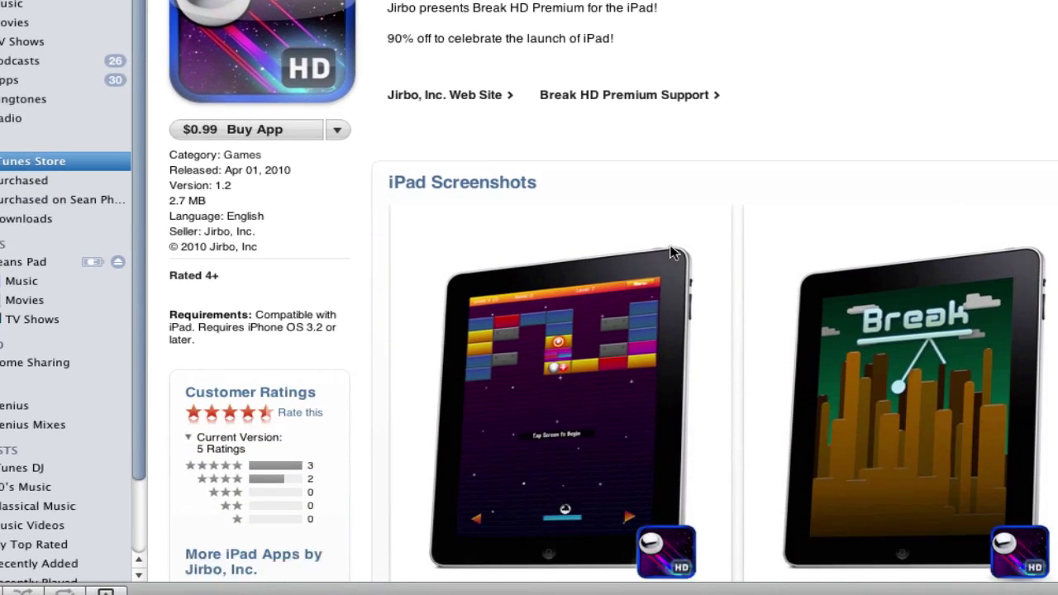
# Browse the store's iPad apps listing, then switch to the Podcasts library.
pyautogui.scroll(3)
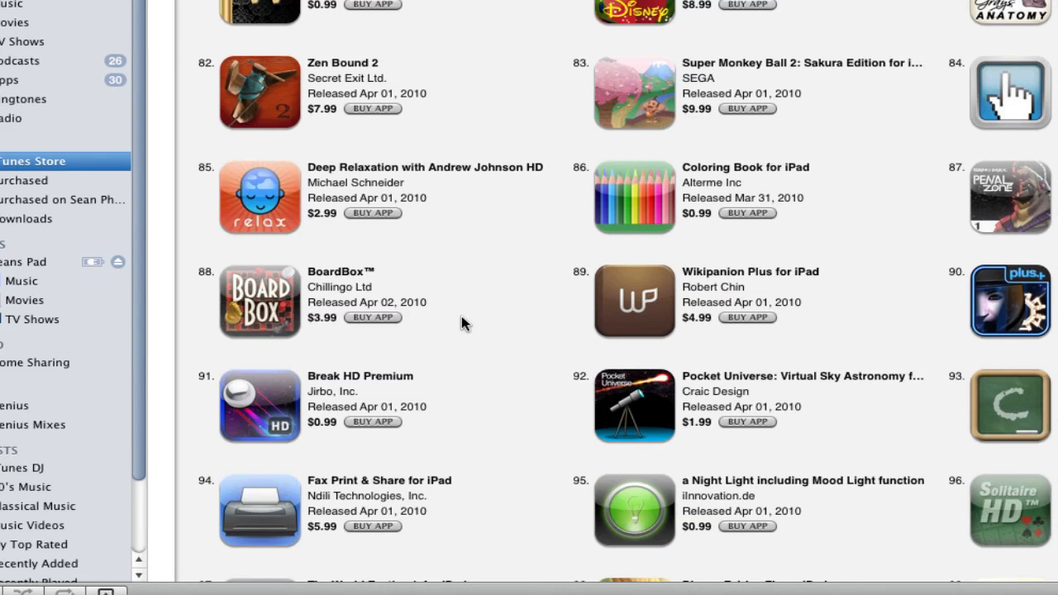
pyautogui.scroll(3)
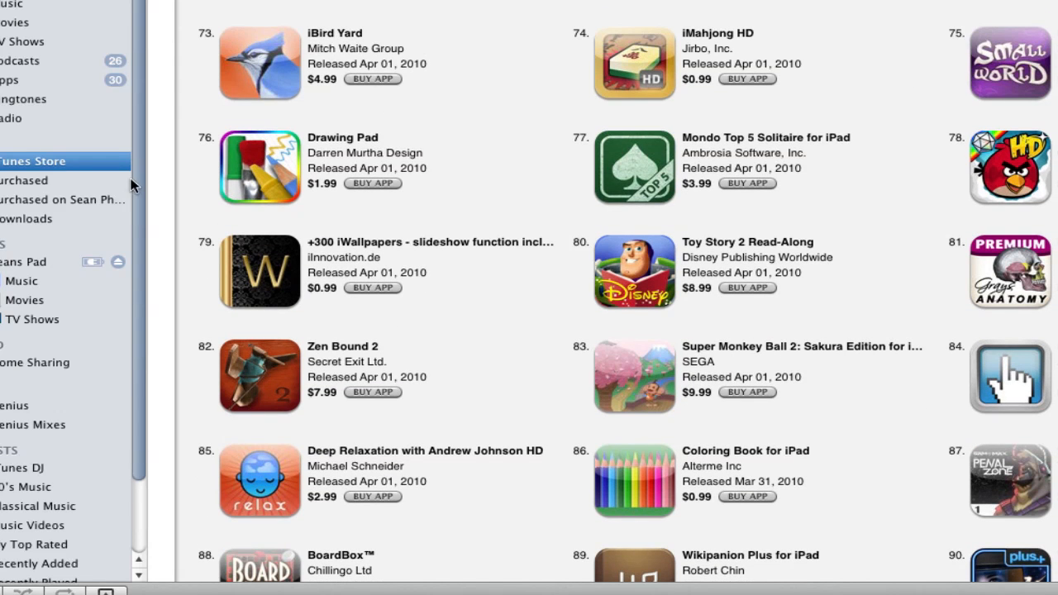
pyautogui.click(24, 60)
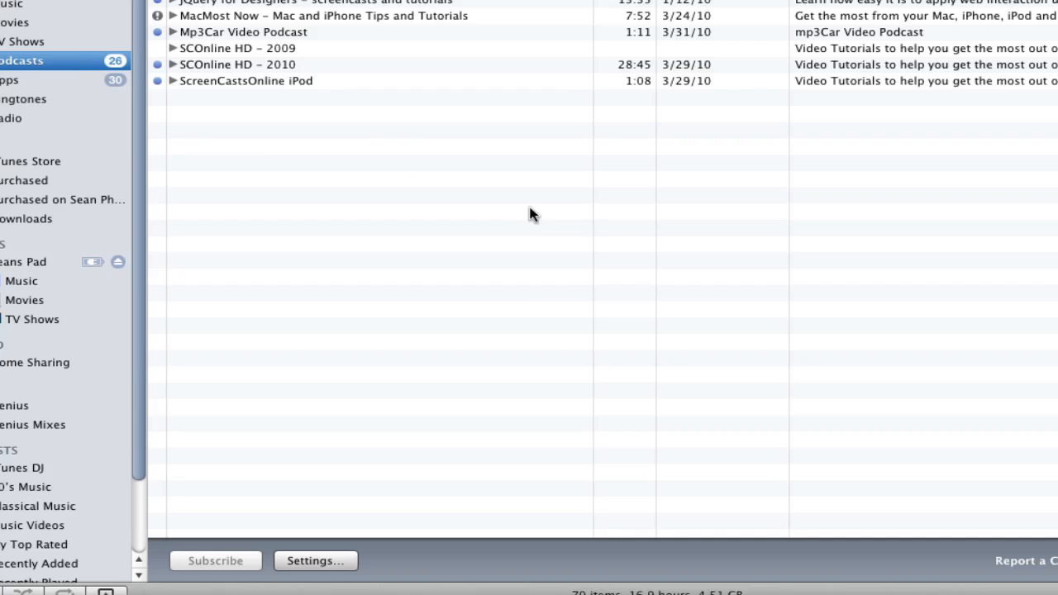
pyautogui.moveTo(60, 43)
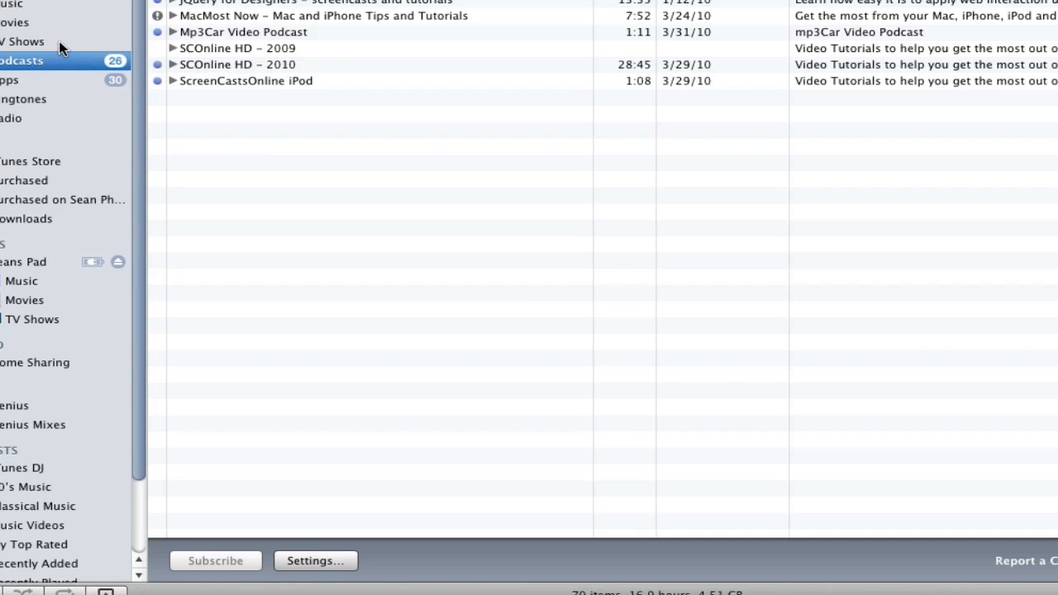
# Review purchased iPad apps in the Apps library, then return to Seans Pad's app sync page.
pyautogui.click(8, 80)
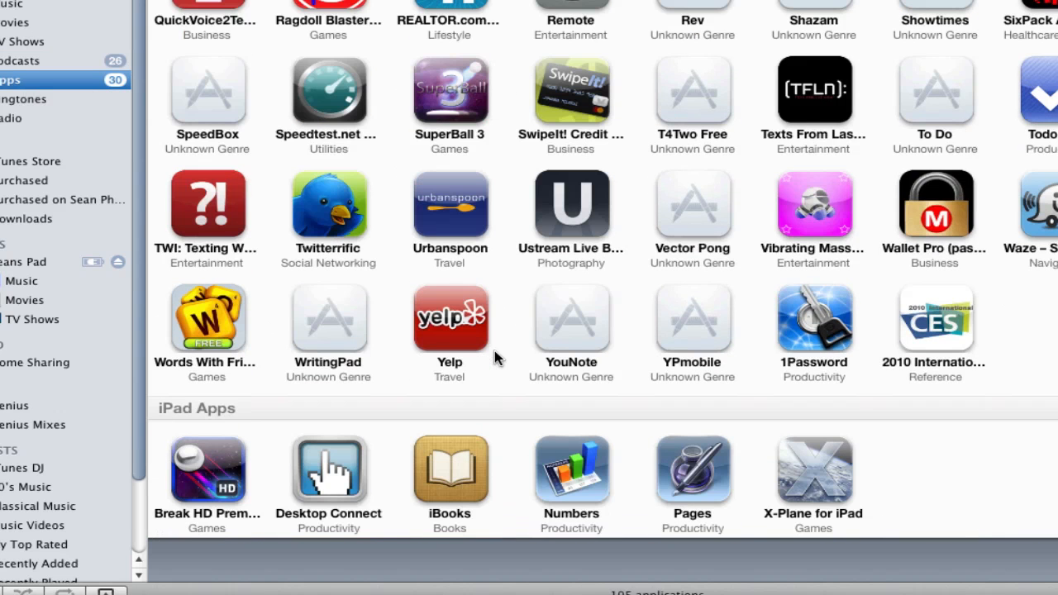
pyautogui.moveTo(218, 492)
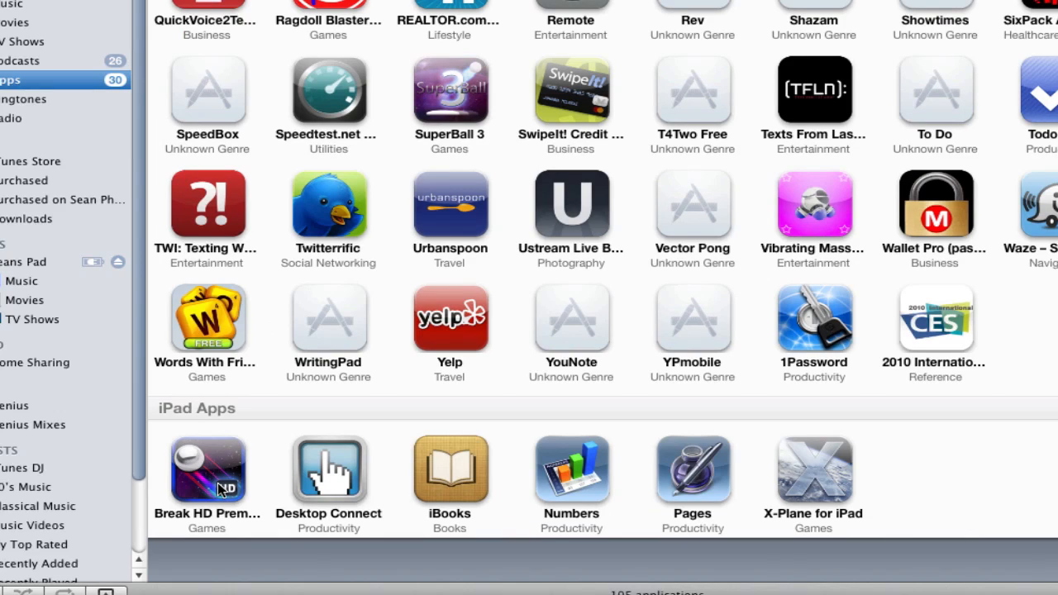
pyautogui.moveTo(329, 483)
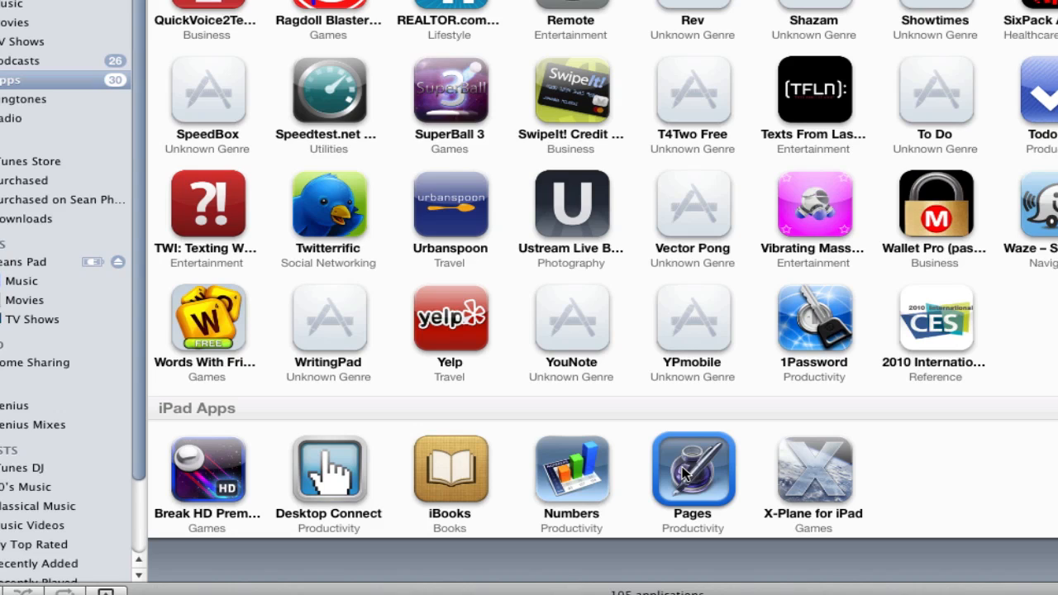
pyautogui.moveTo(780, 476)
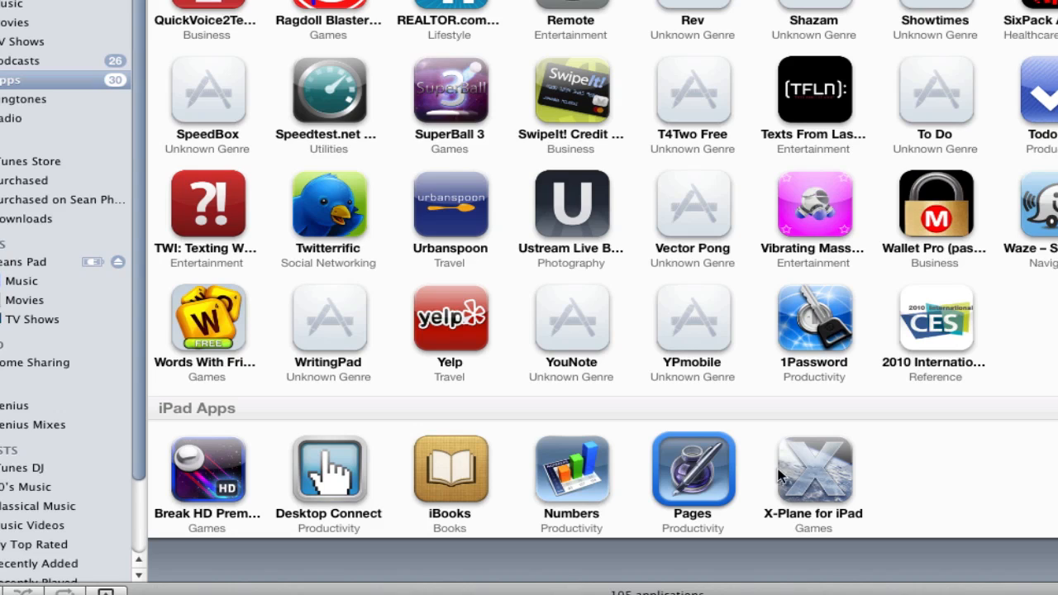
pyautogui.click(813, 471)
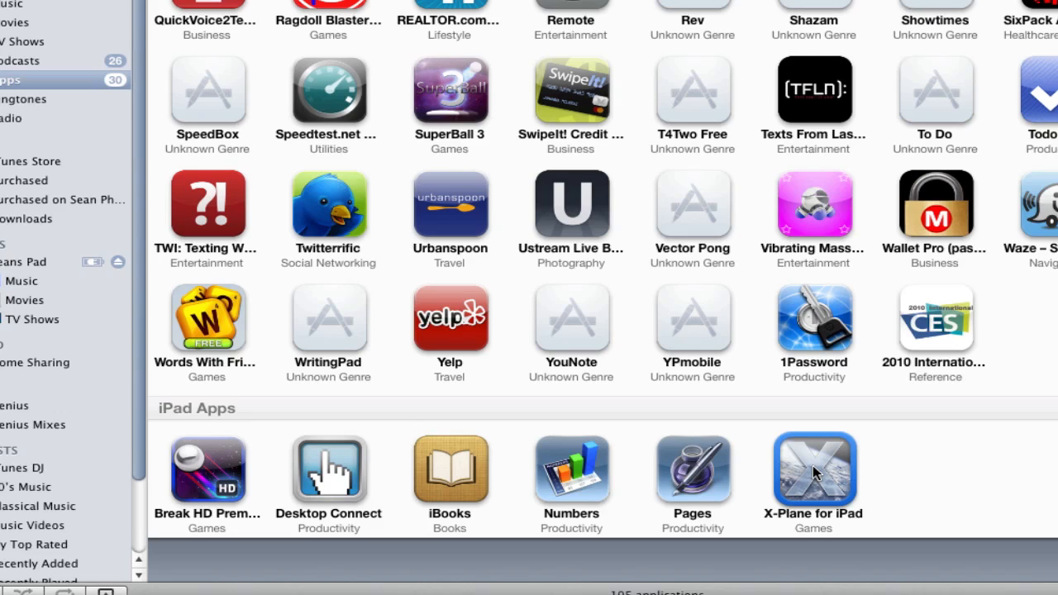
pyautogui.moveTo(975, 474)
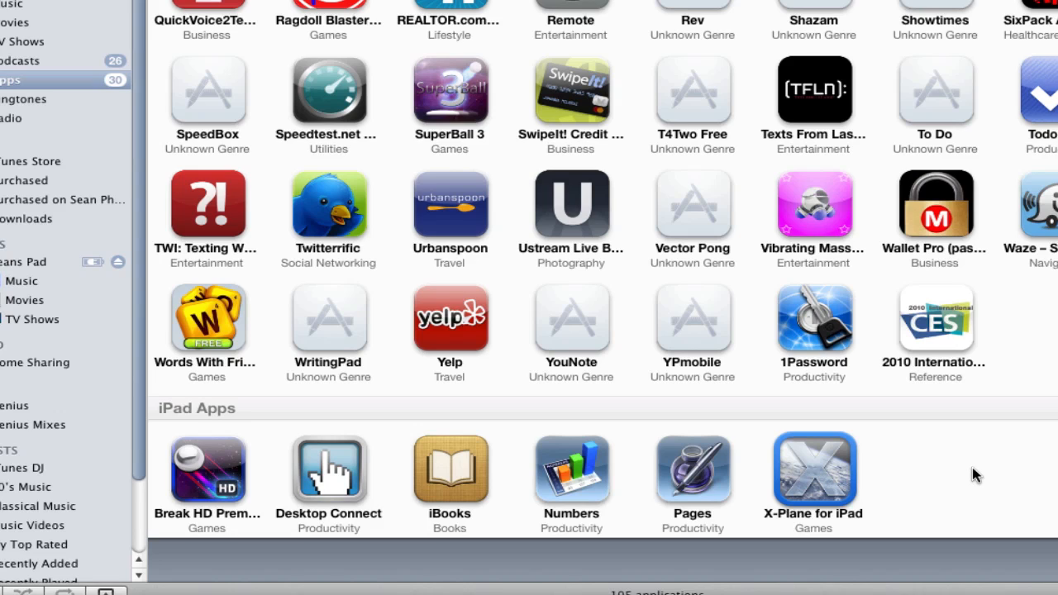
pyautogui.moveTo(299, 228)
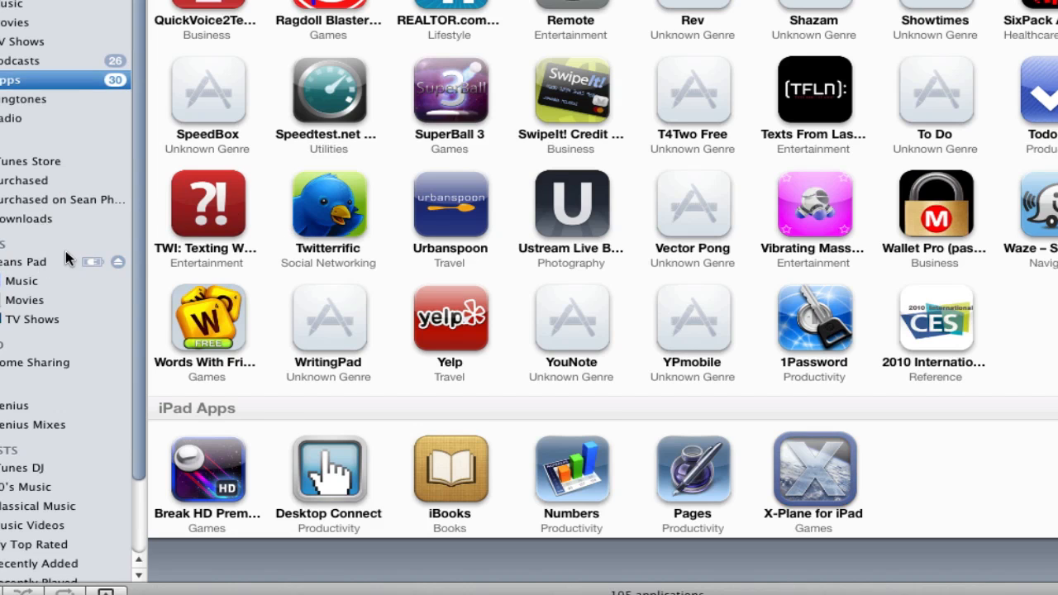
pyautogui.click(27, 261)
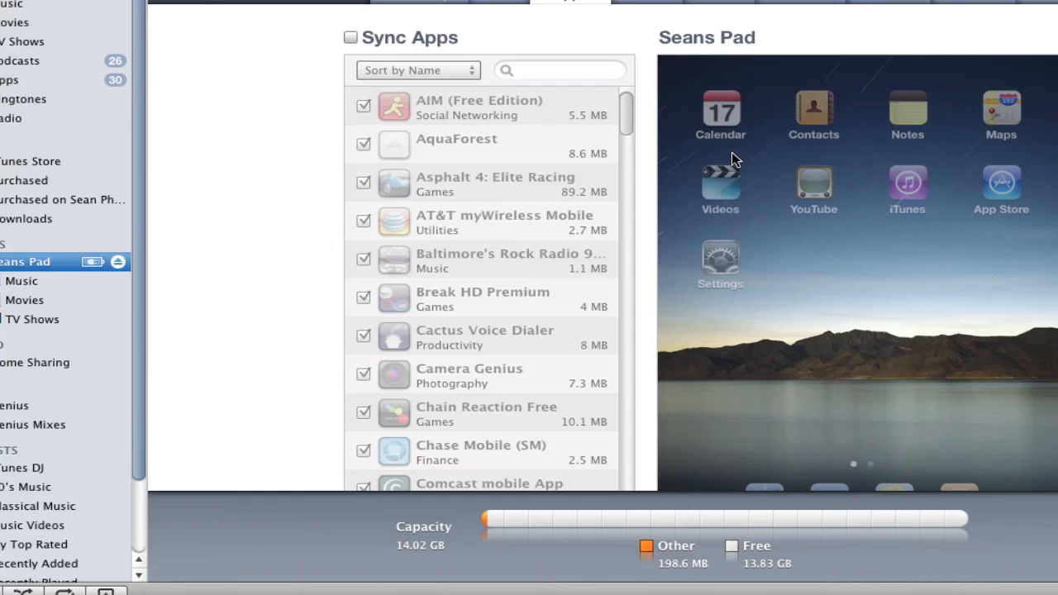